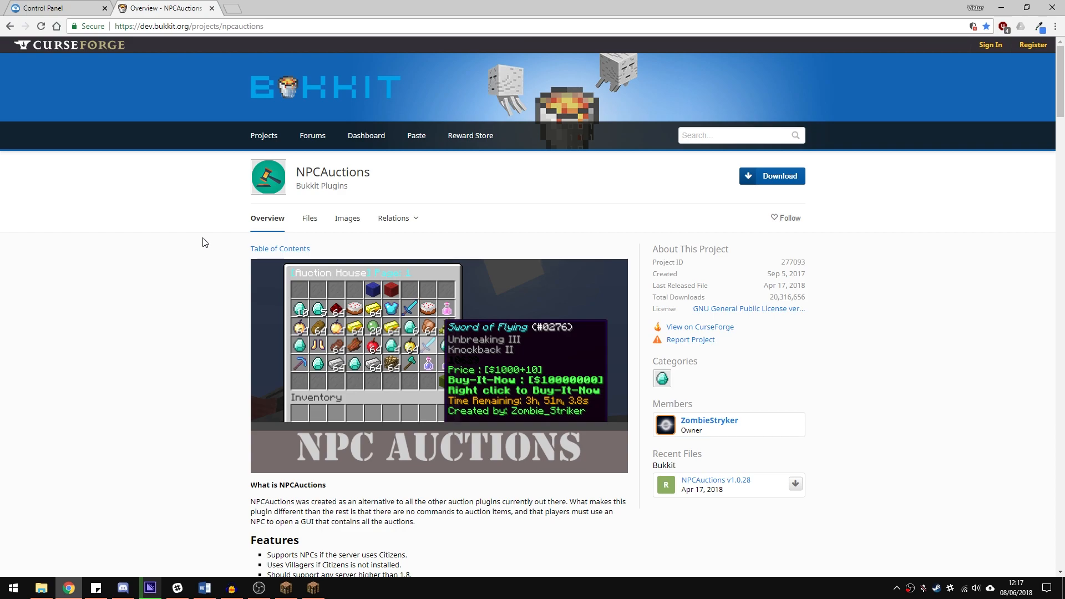
- Leave the NPCAuctions Bukkit page and return to the server's Control Panel tab
{"action": "left_click", "coordinate": [50, 8]}
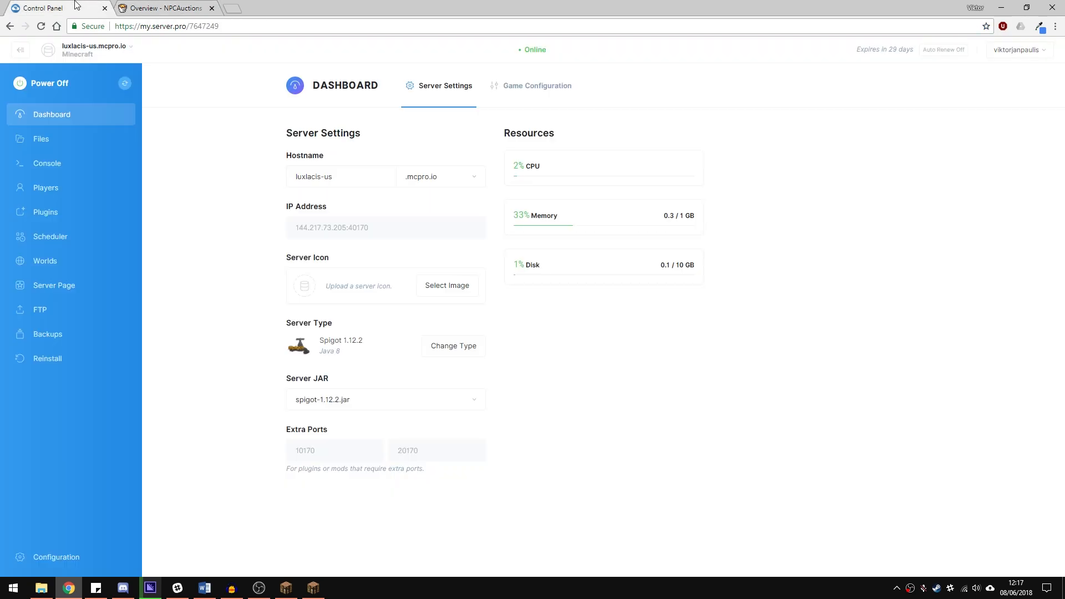
- Search 'npcauctions', install its latest version, and view the installed plugins list
{"action": "left_click", "coordinate": [45, 212]}
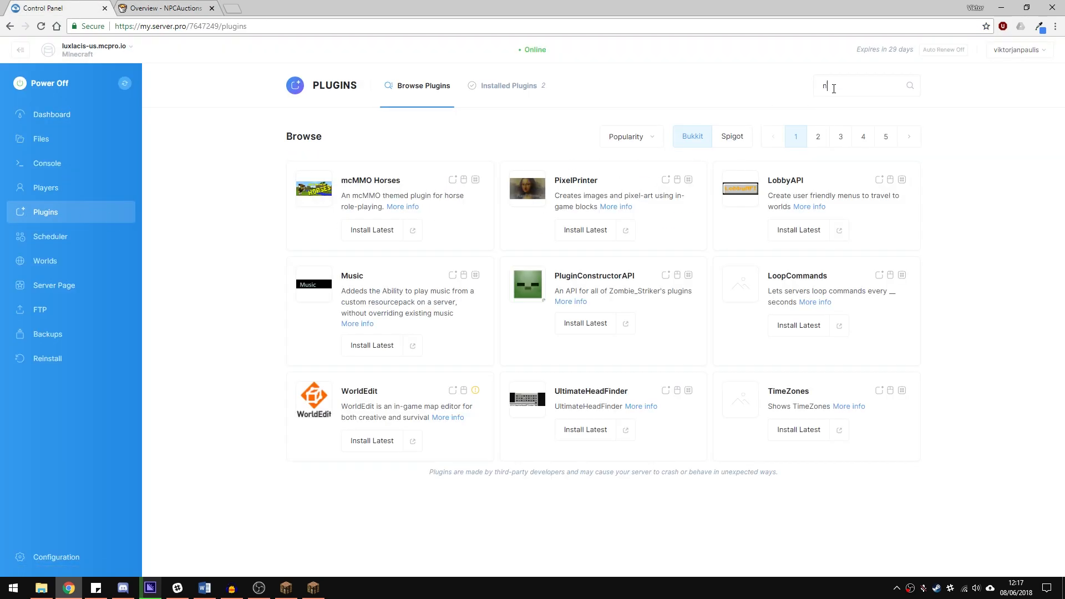
{"action": "type", "text": "pcauctions"}
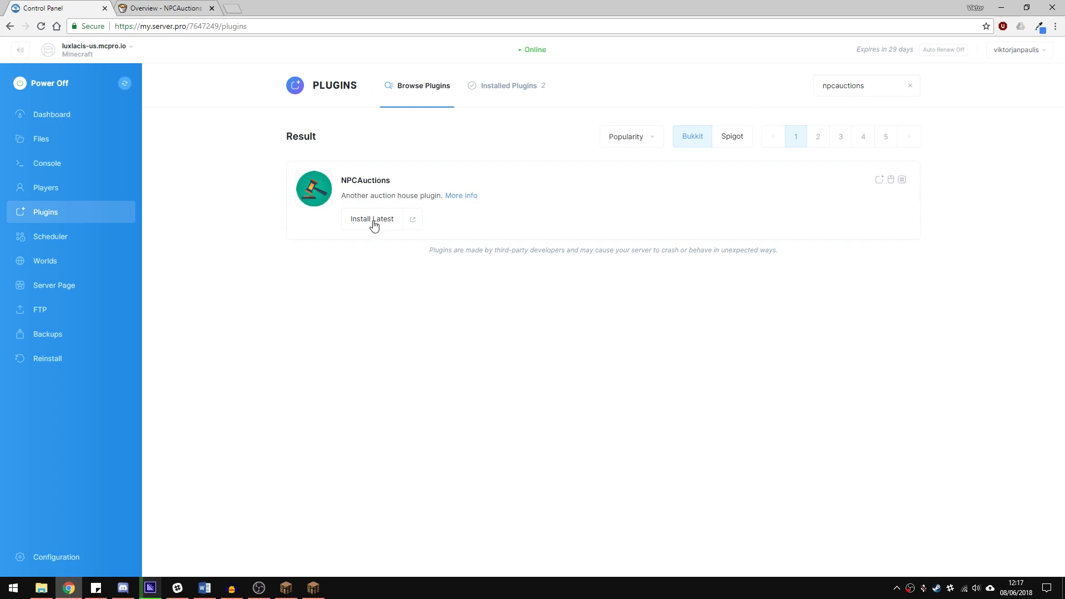
{"action": "left_click", "coordinate": [373, 218]}
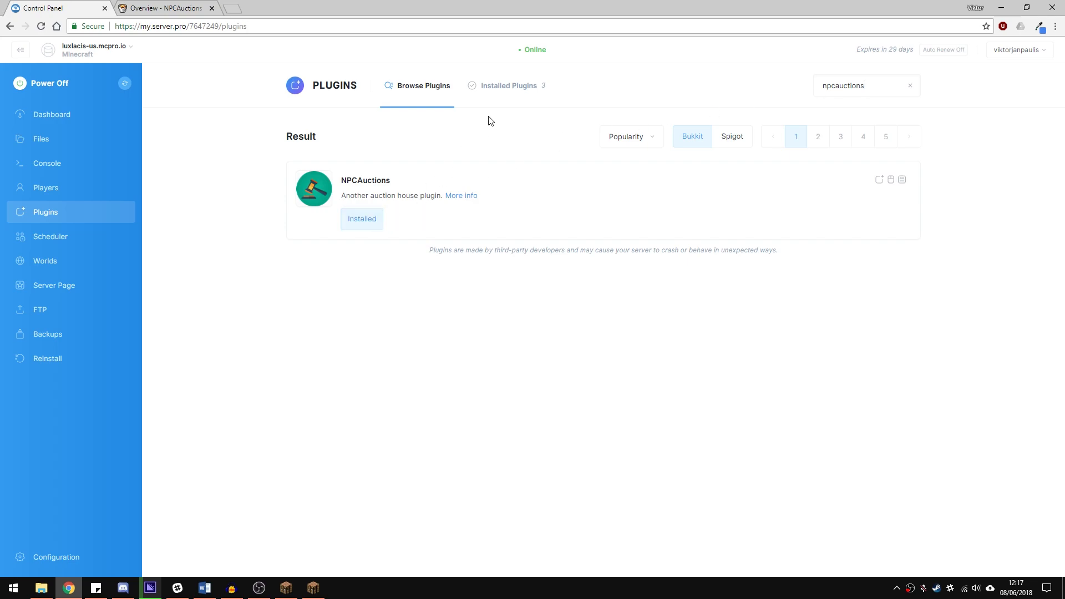
{"action": "left_click", "coordinate": [508, 85]}
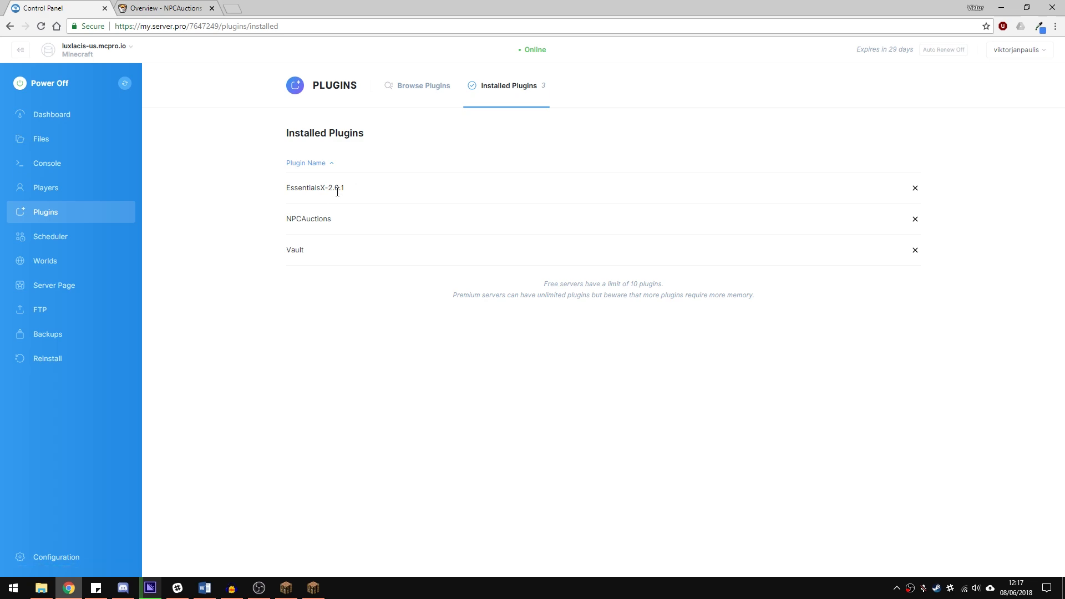
{"action": "mouse_move", "coordinate": [298, 208]}
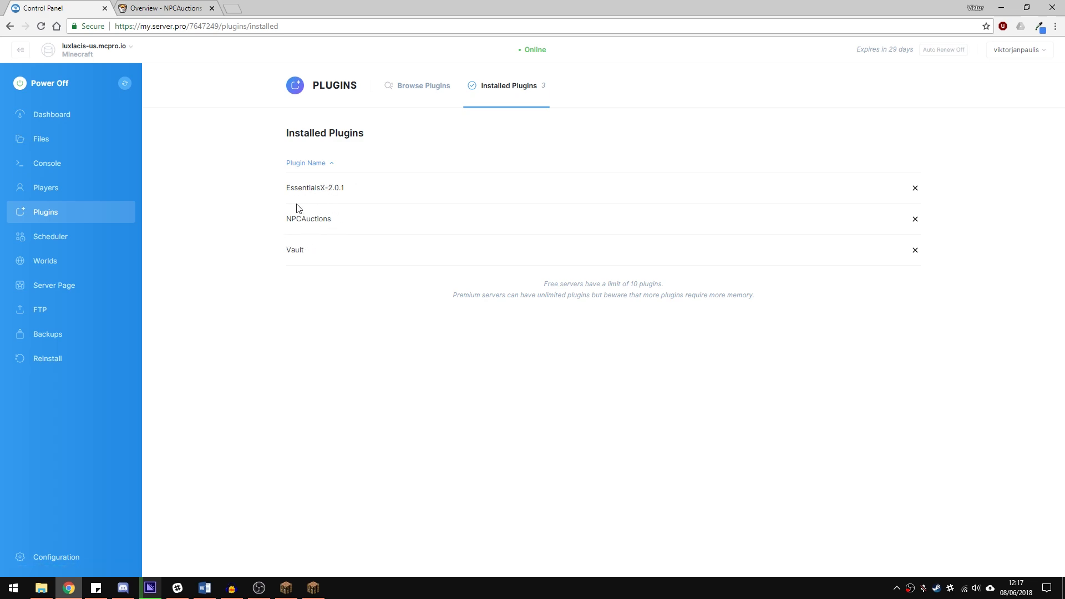
- Restart the server to load NPCAuctions
{"action": "left_click", "coordinate": [20, 83]}
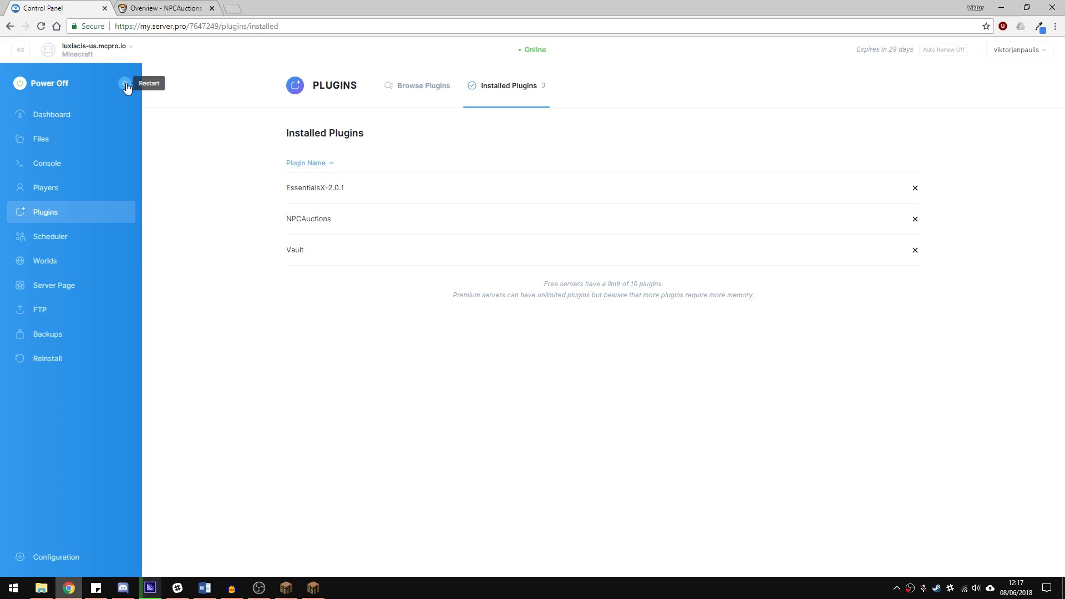
{"action": "left_click", "coordinate": [41, 139]}
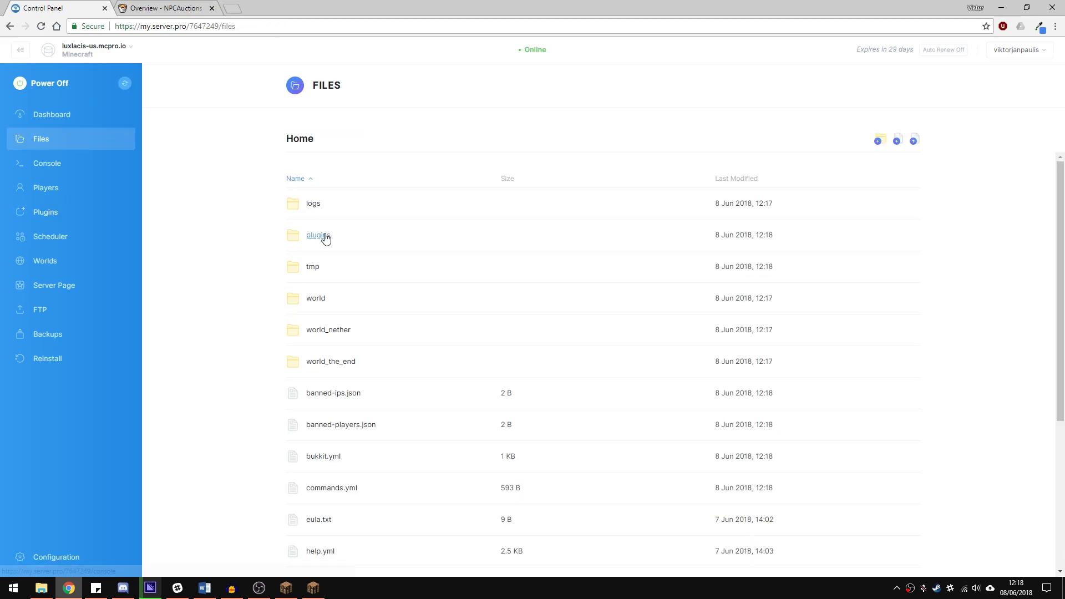
- Browse plugins to the NPCAuctions folder with config.yml and messages.yml, then switch to Minecraft
{"action": "left_click", "coordinate": [316, 235]}
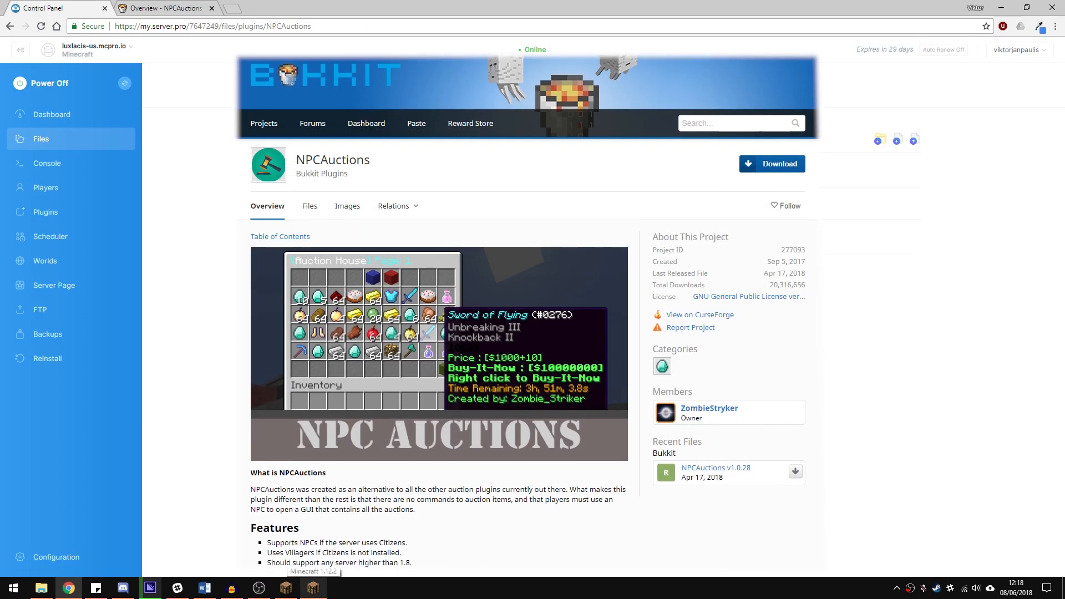
{"action": "scroll", "scroll_direction": "down", "scroll_amount": 3}
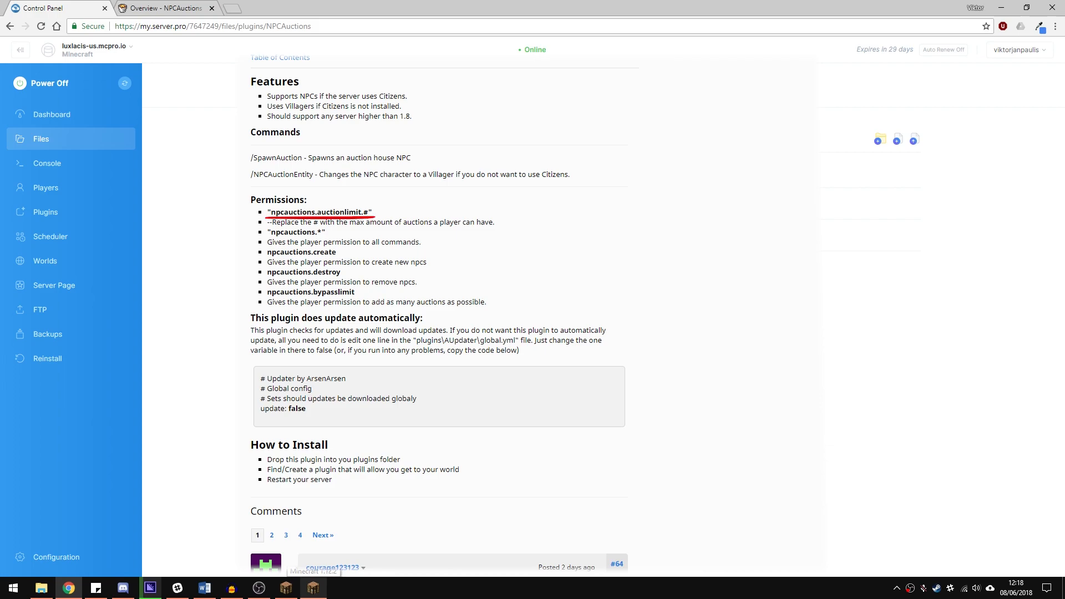
{"action": "mouse_move", "coordinate": [769, 116]}
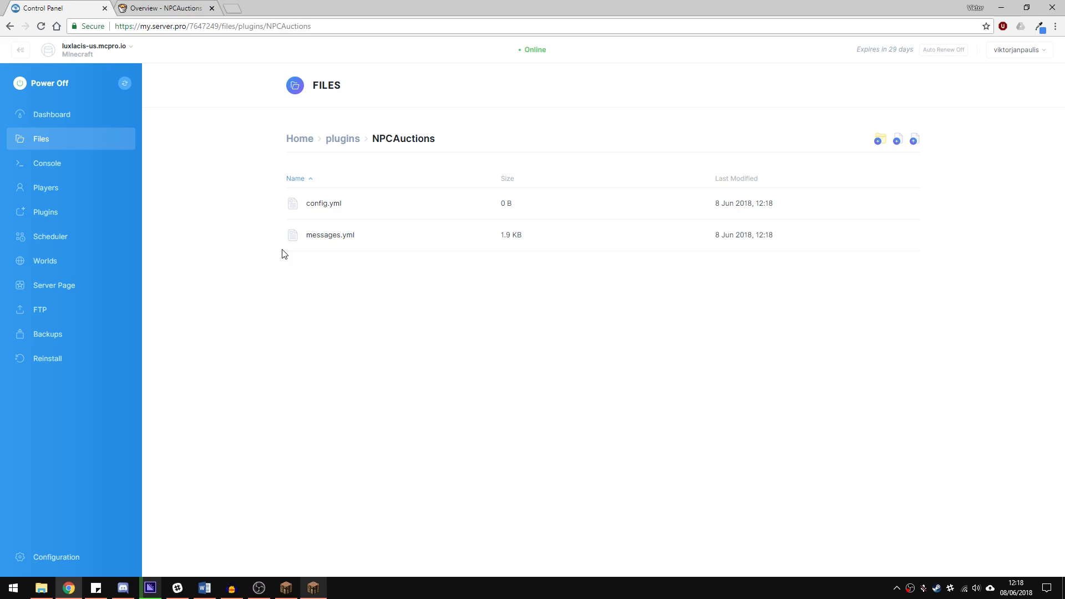
{"action": "left_click", "coordinate": [313, 588]}
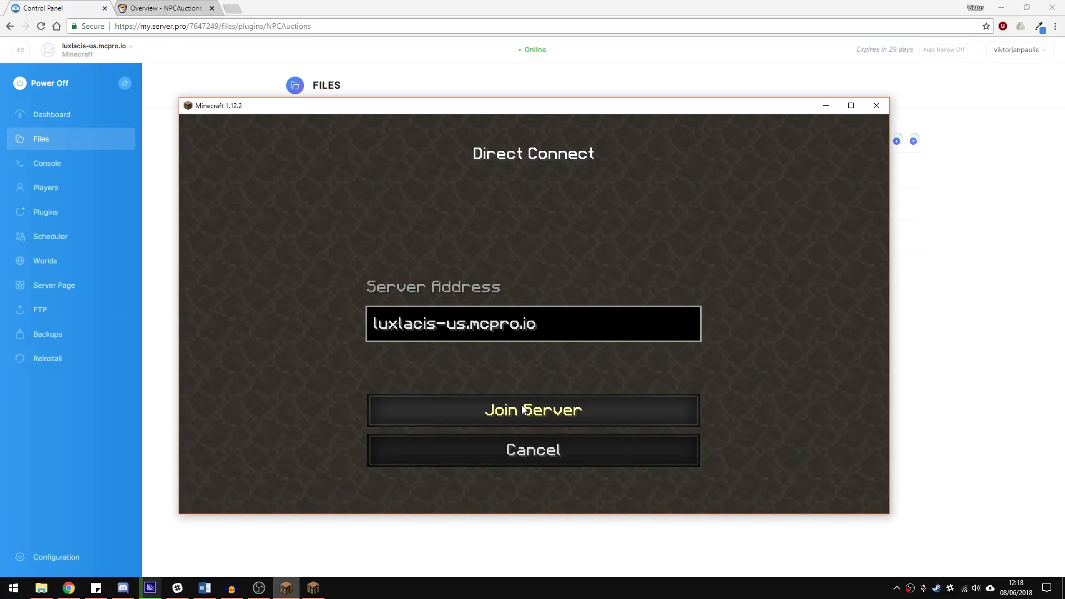
- Join luxlacis-us.mcpro.io and send the /spawnauction command
{"action": "left_click", "coordinate": [534, 411]}
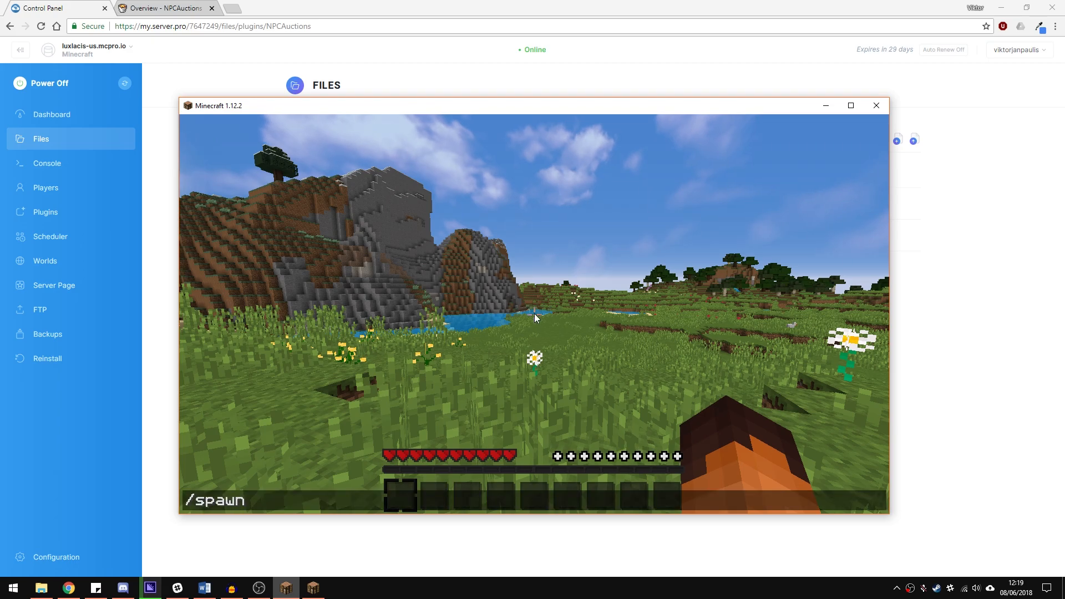
{"action": "type", "text": "auction"}
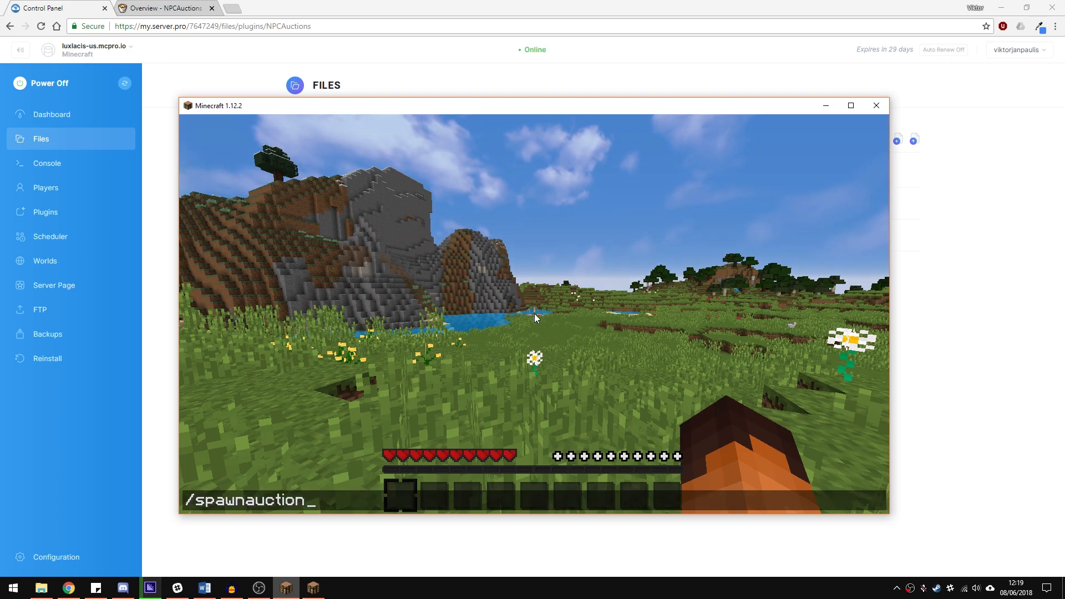
{"action": "key", "text": "Enter"}
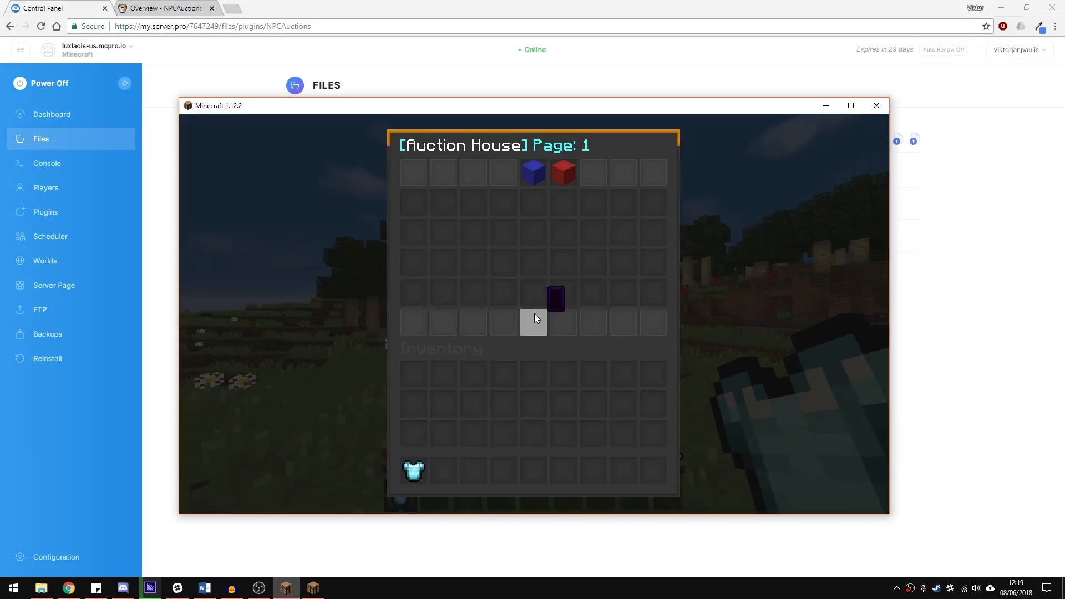
{"action": "mouse_move", "coordinate": [533, 182]}
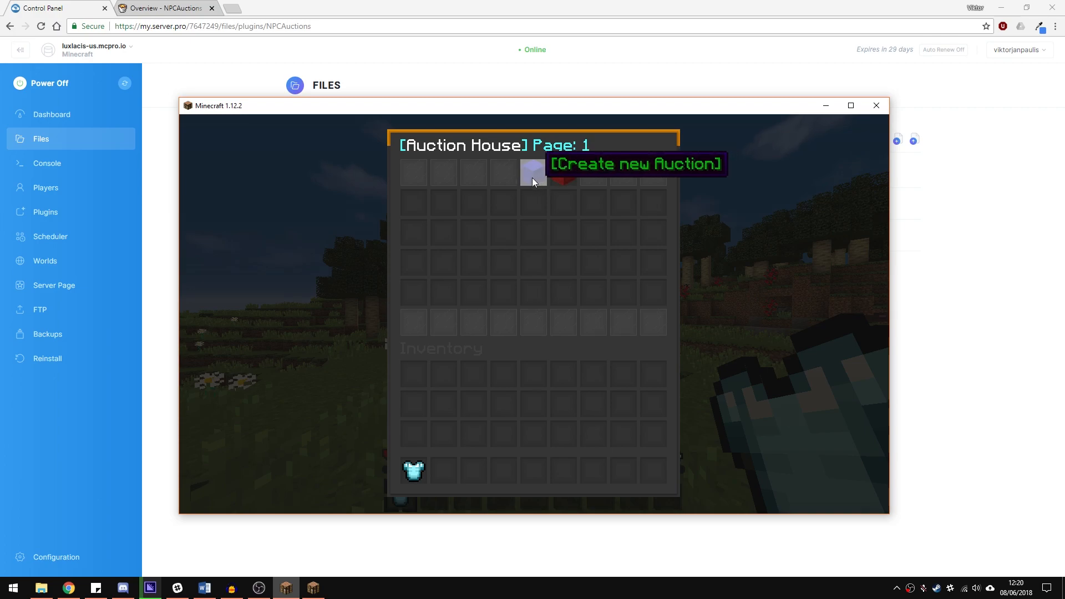
- Choose Create new Auction in the Auction House GUI
{"action": "left_click", "coordinate": [533, 172]}
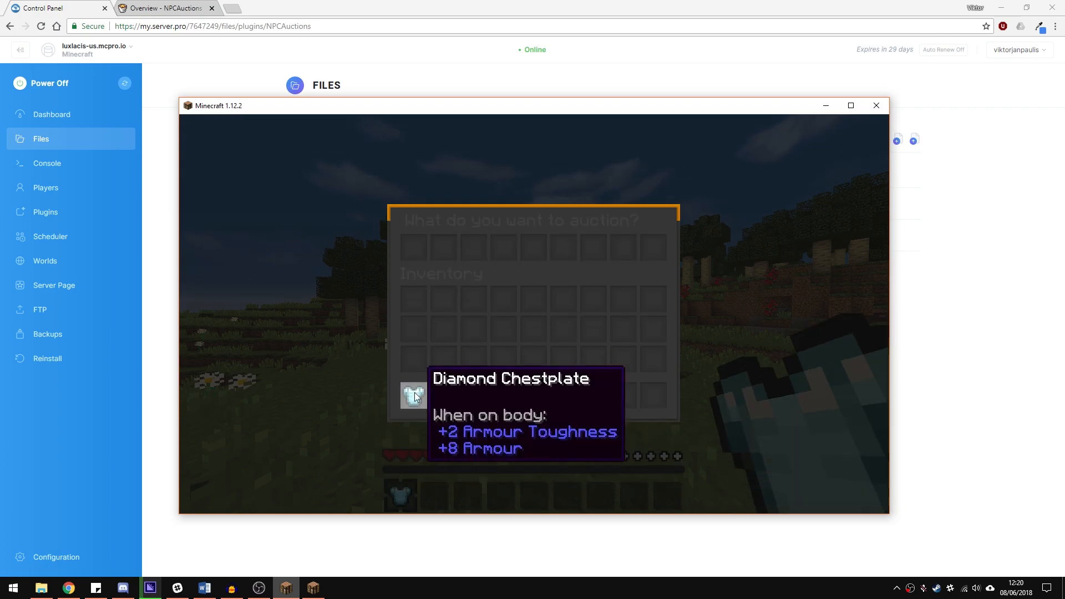